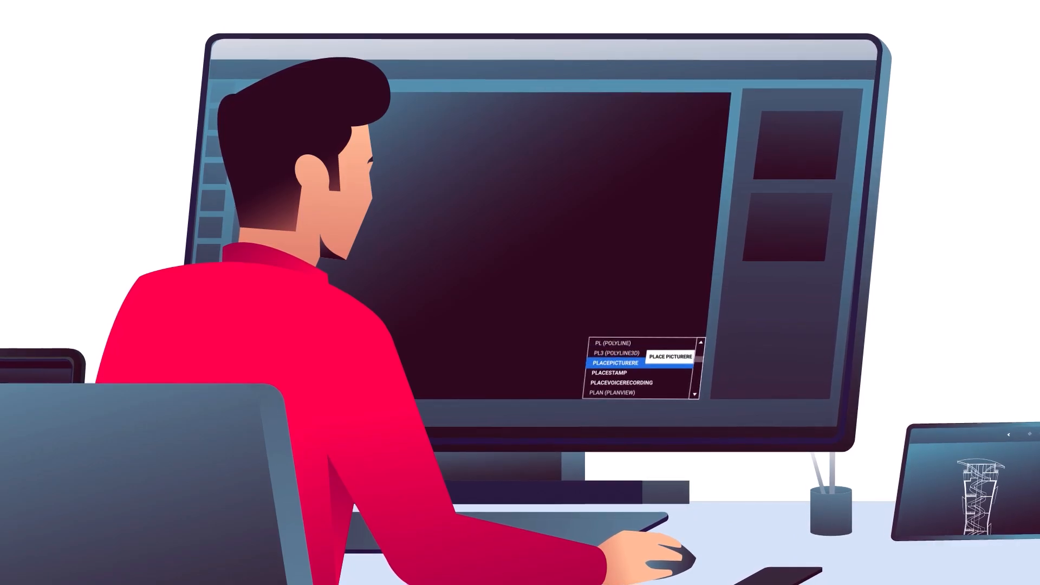
Step: Choose the drawing command from the autocomplete list so it prompts 'Specify start point'
{"action": "left_click", "coordinate": [608, 365]}
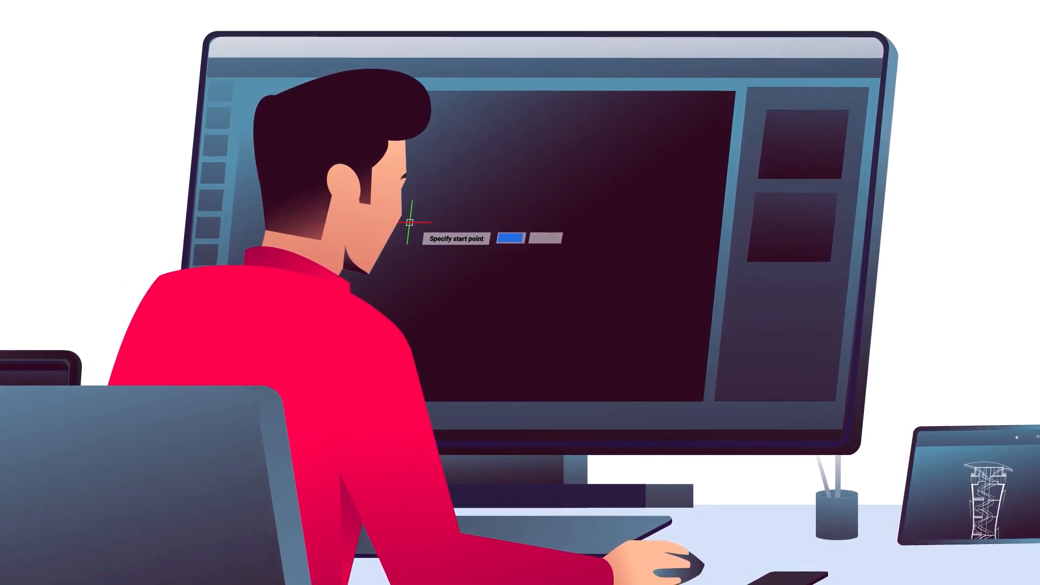